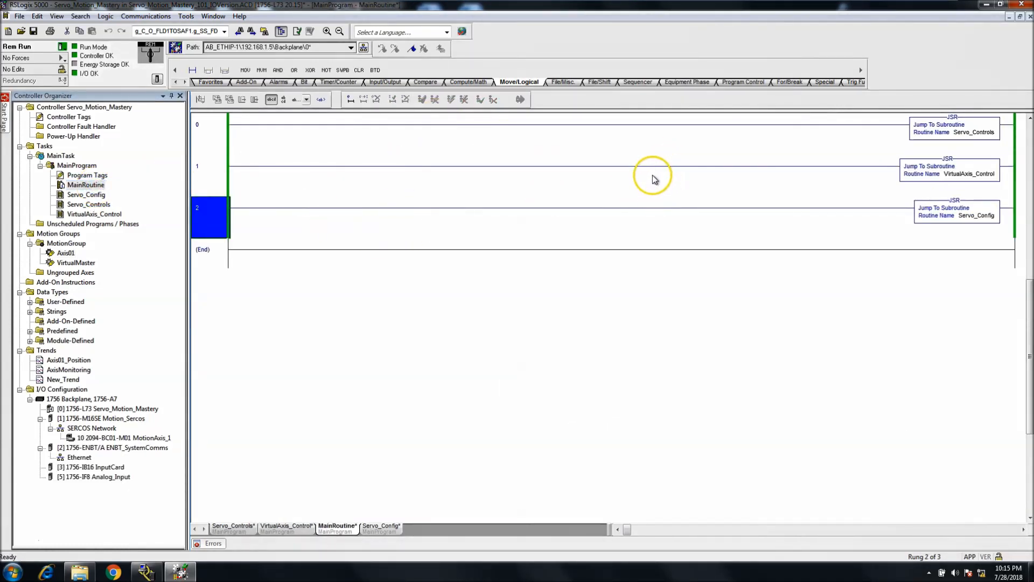
mouse_move(621, 124)
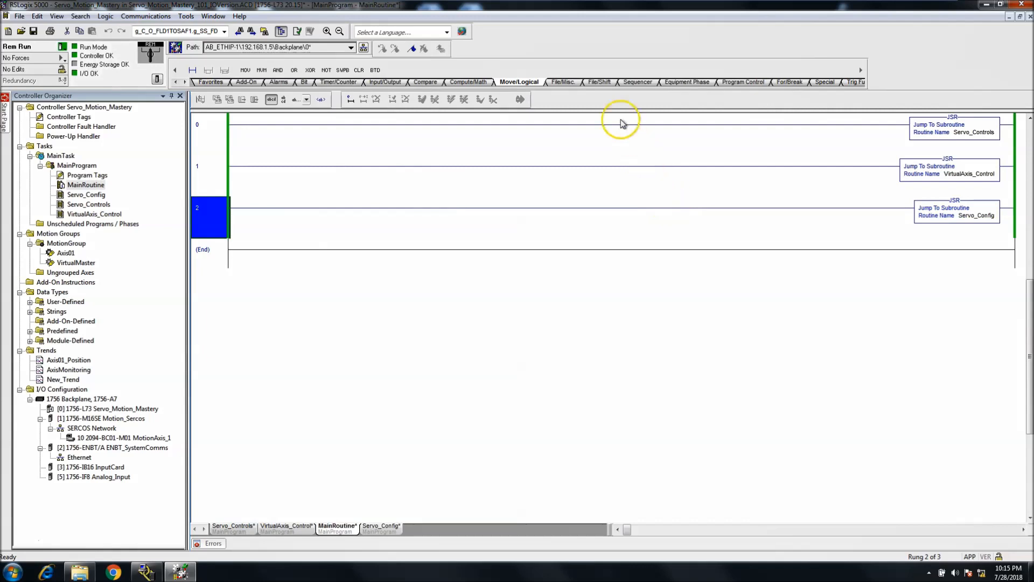
mouse_move(749, 72)
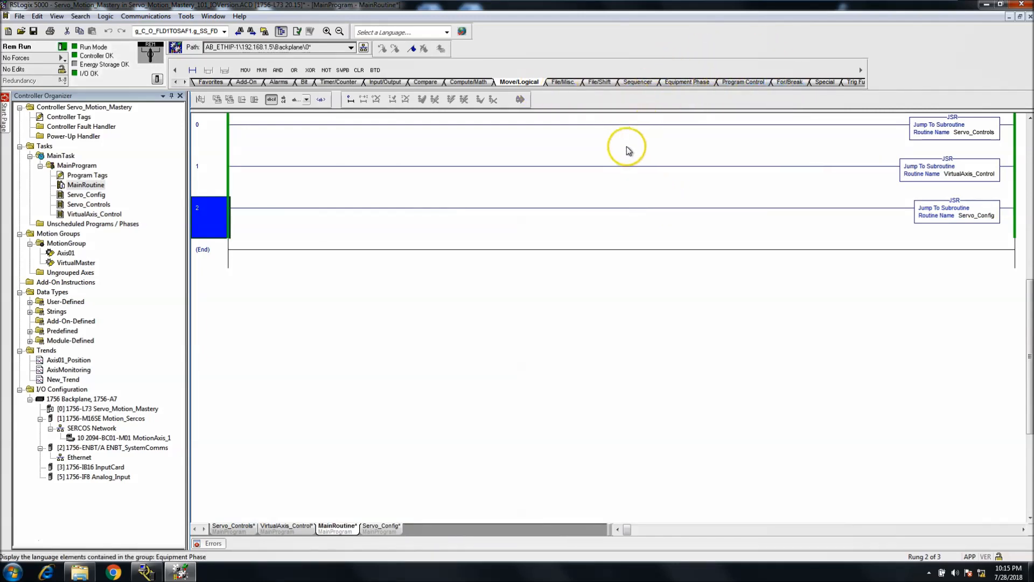
mouse_move(606, 150)
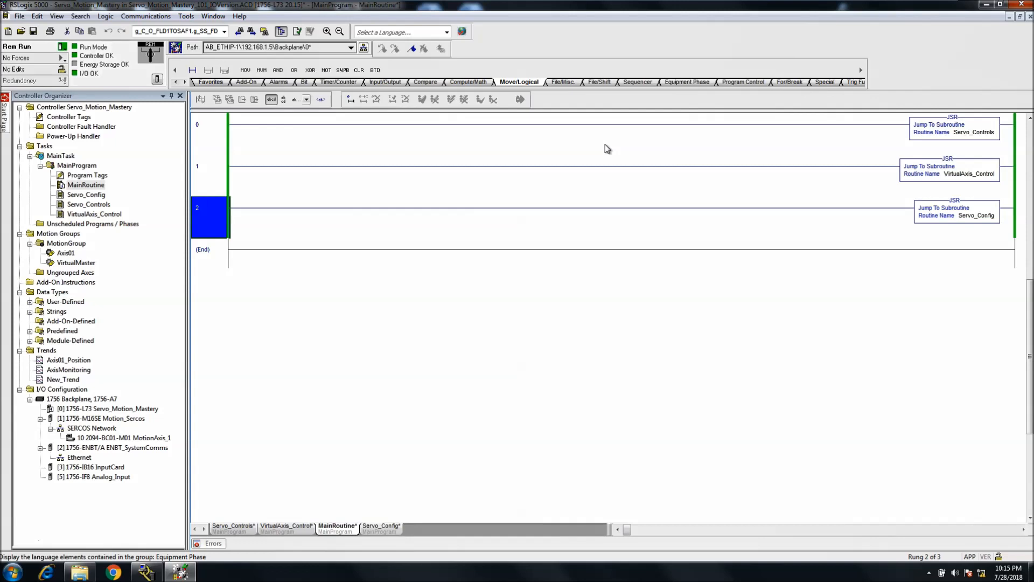
mouse_move(604, 152)
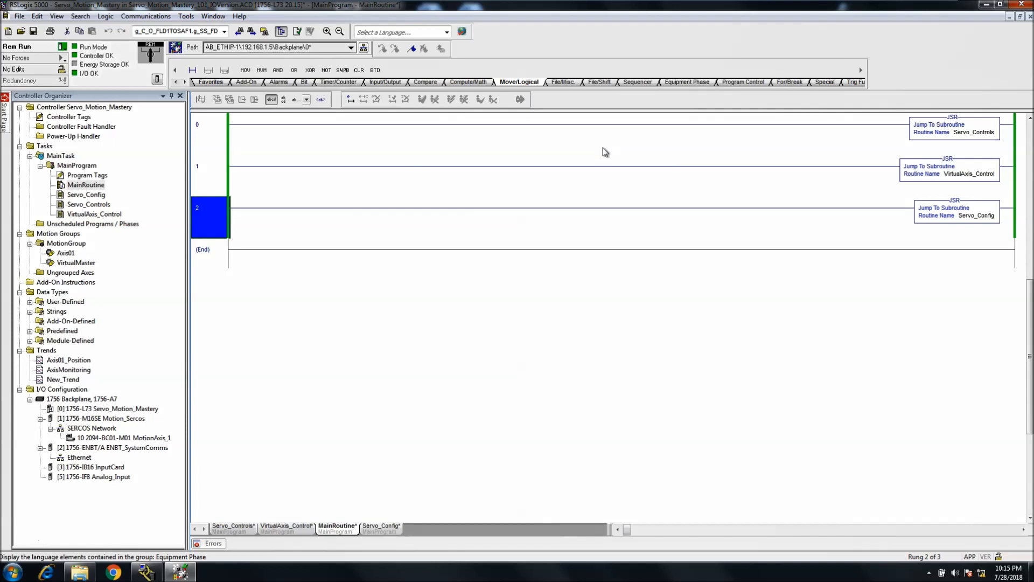
mouse_move(378, 321)
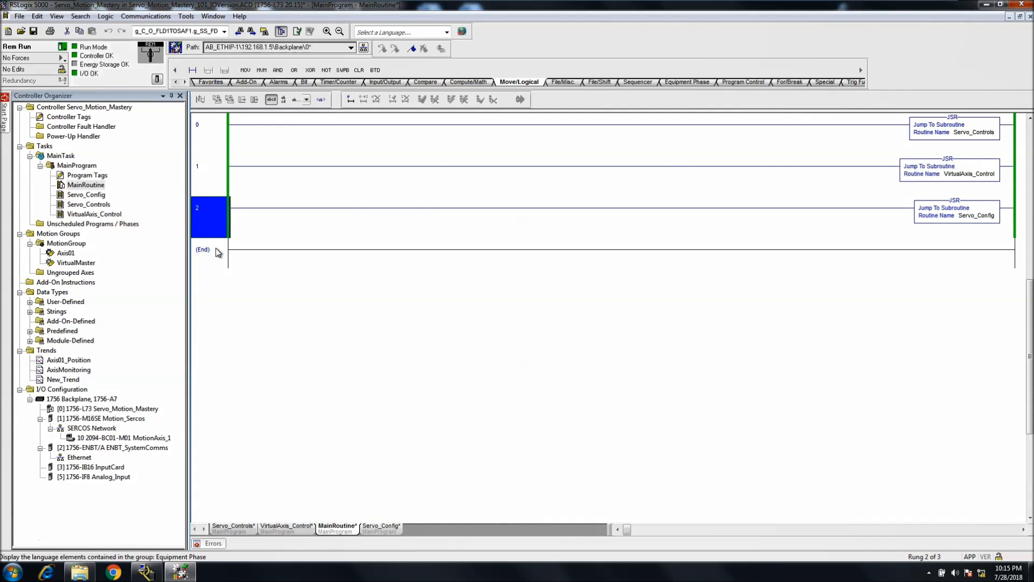
mouse_move(221, 252)
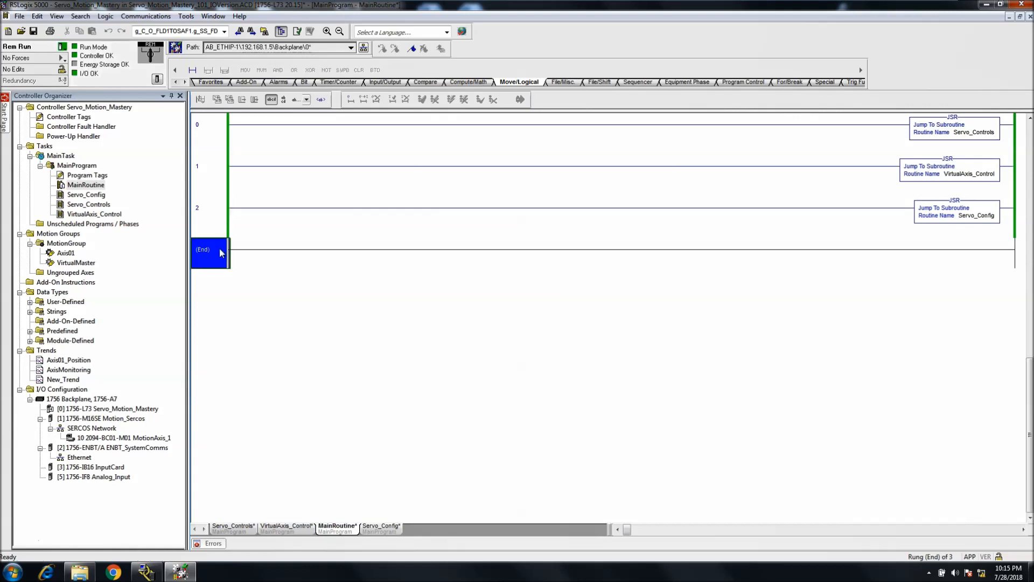
- Add a new rung before (End) and place a JSR instruction on it via the ASCII bar
right_click(221, 252)
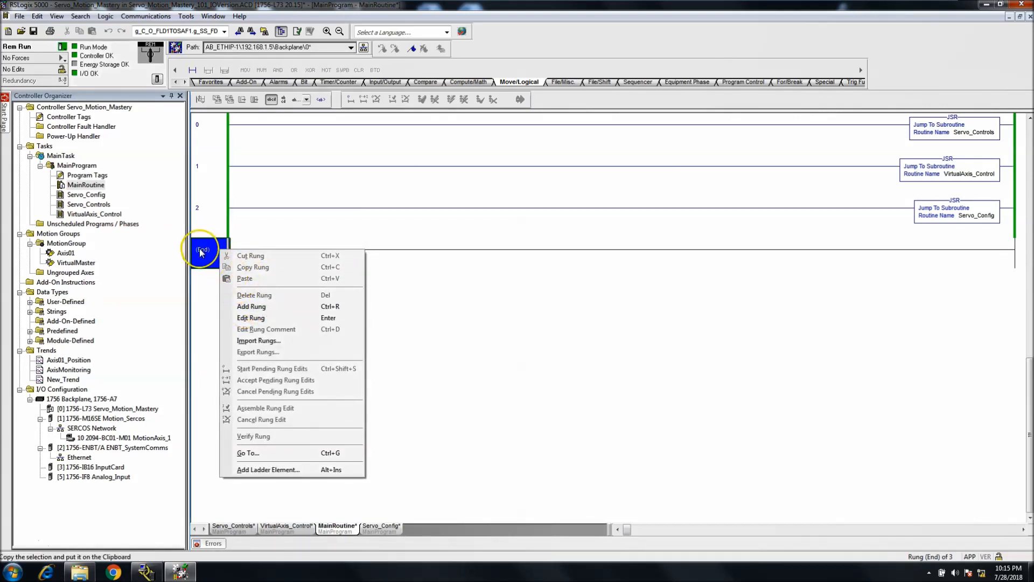
left_click(251, 306)
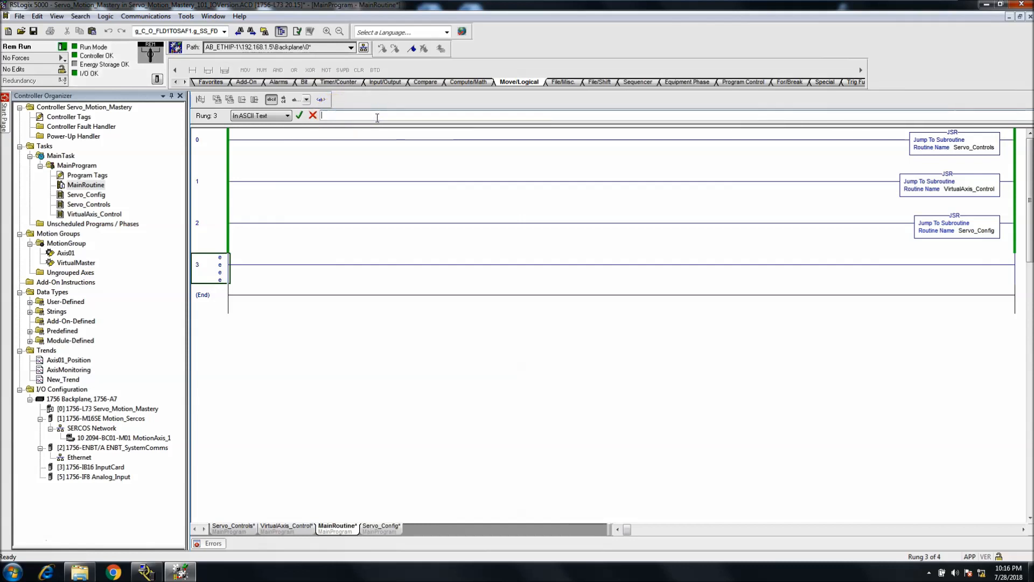
type("JSR")
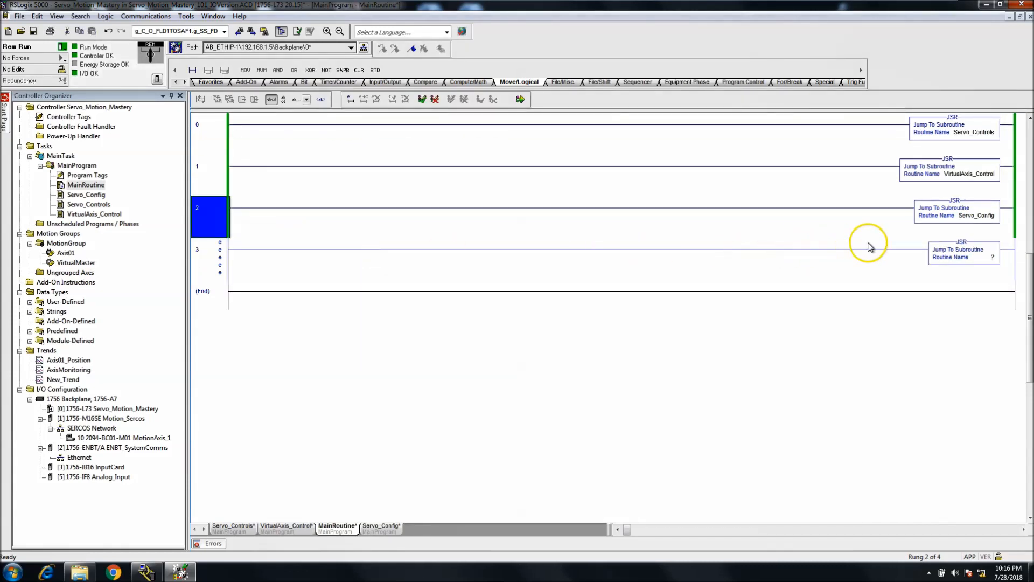
- Select the new JSR's routine name and show the Program Control instruction group
left_click(979, 257)
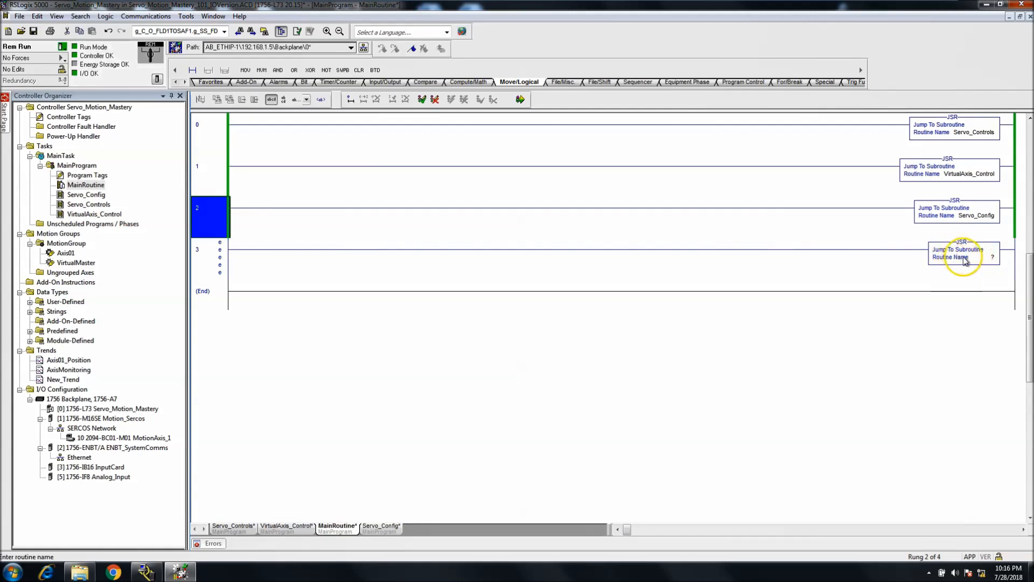
mouse_move(743, 82)
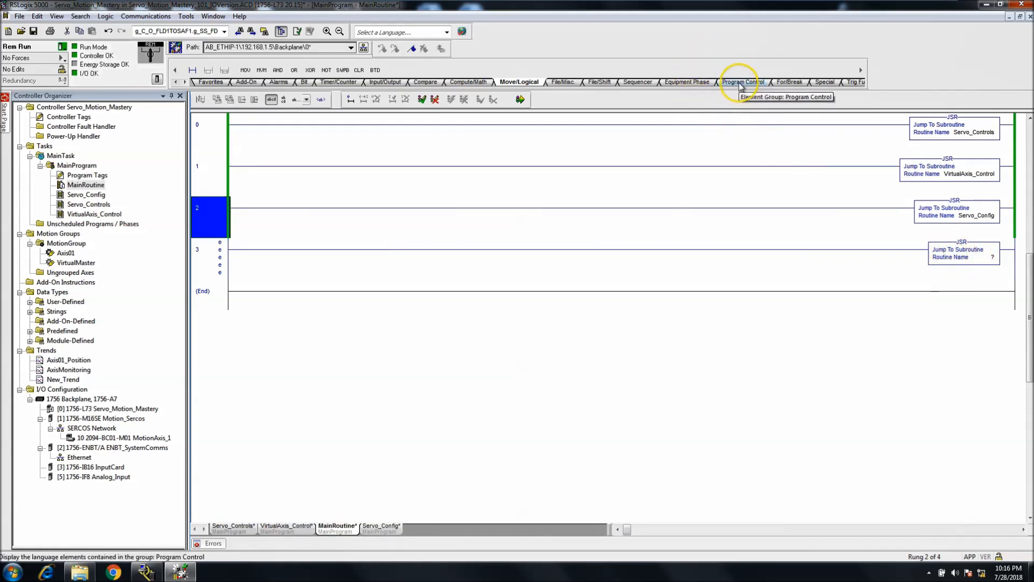
left_click(743, 82)
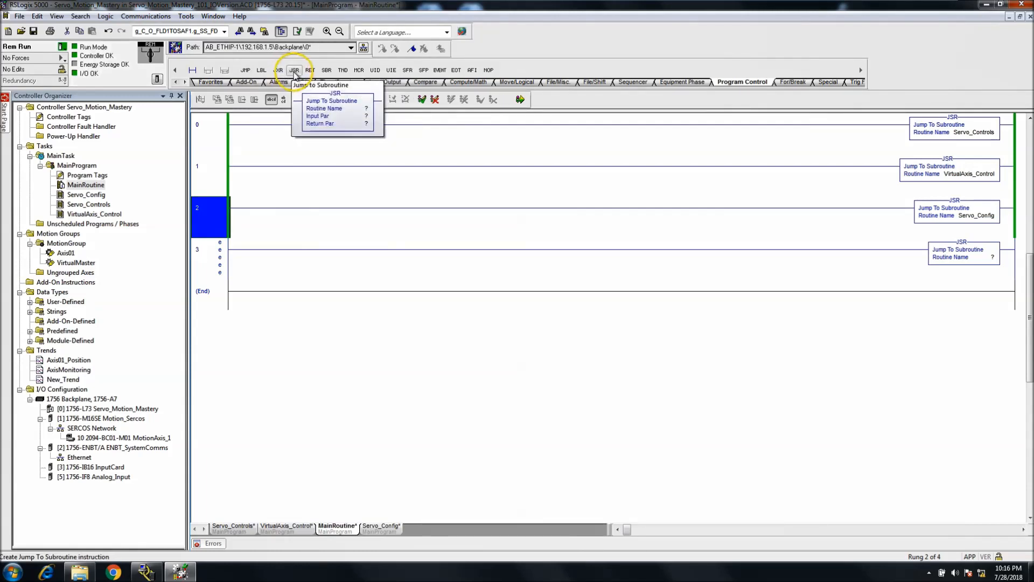
- Insert a second JSR on rung 3 and browse the routine list without choosing one
left_click(294, 70)
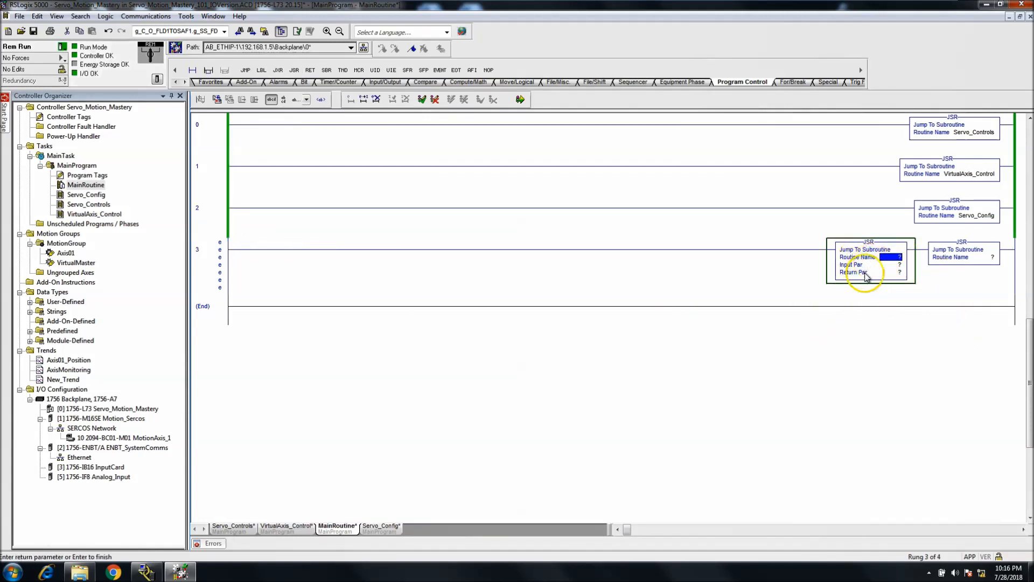
left_click(970, 258)
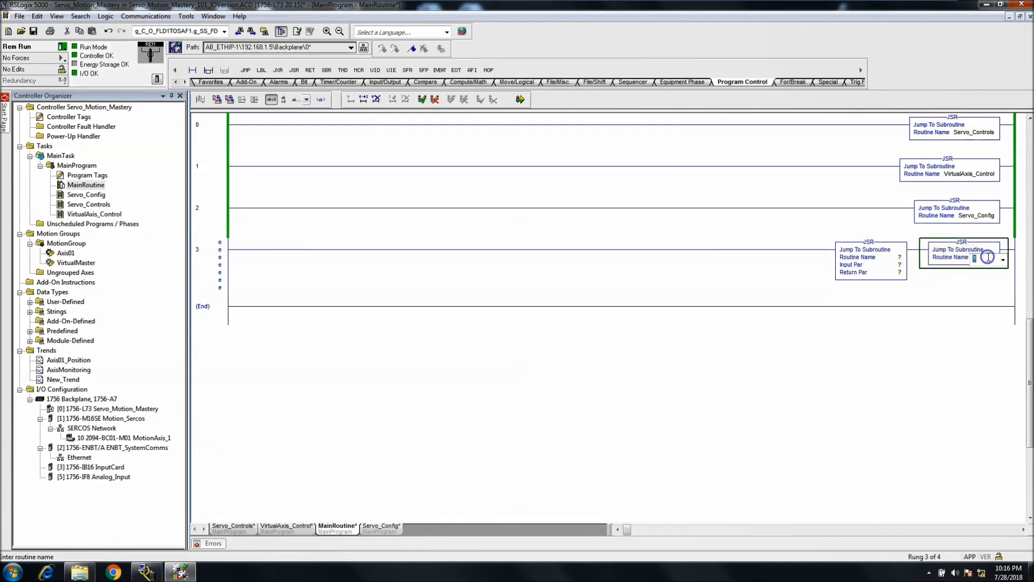
left_click(1002, 258)
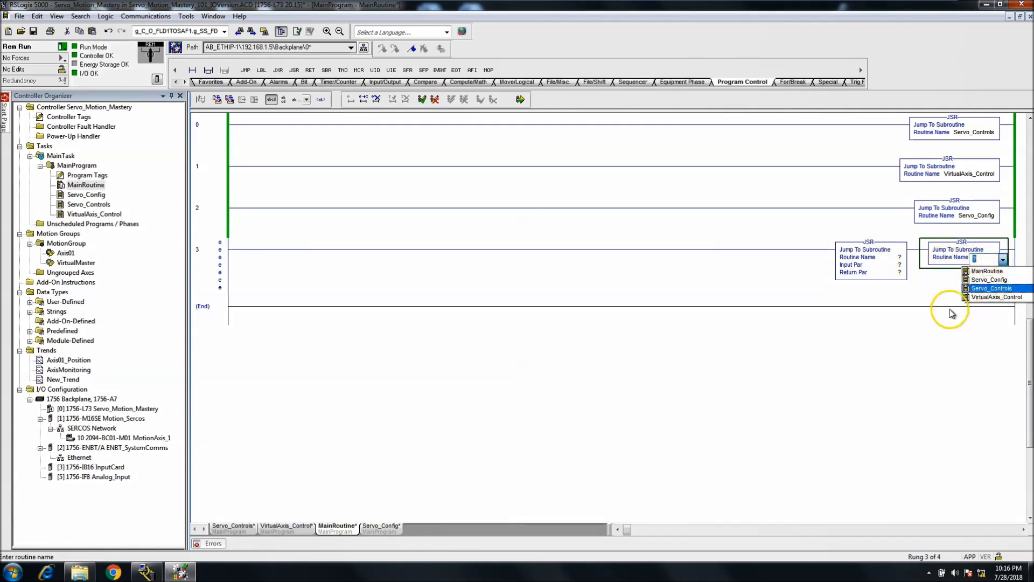
left_click(988, 270)
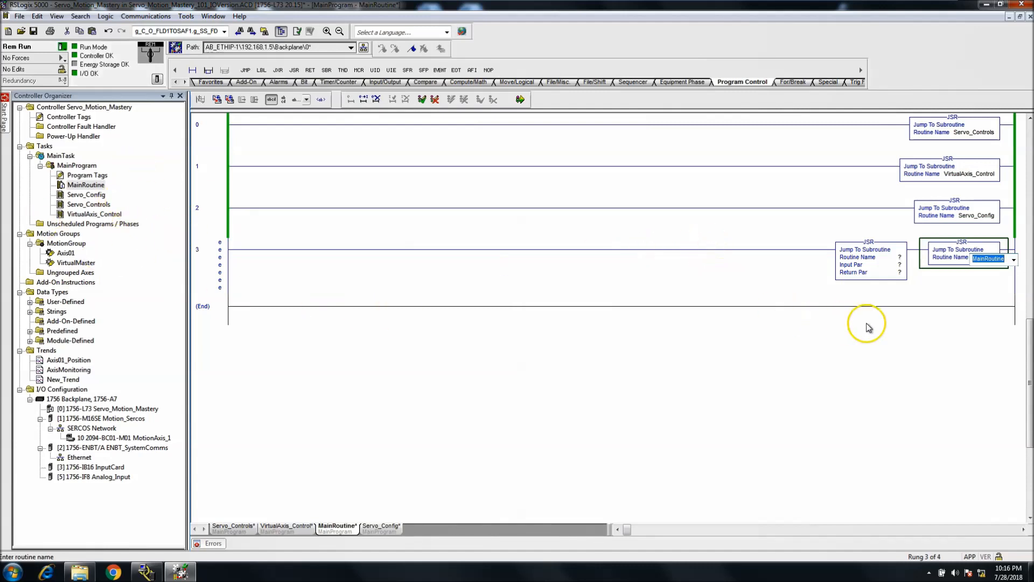
left_click(1013, 257)
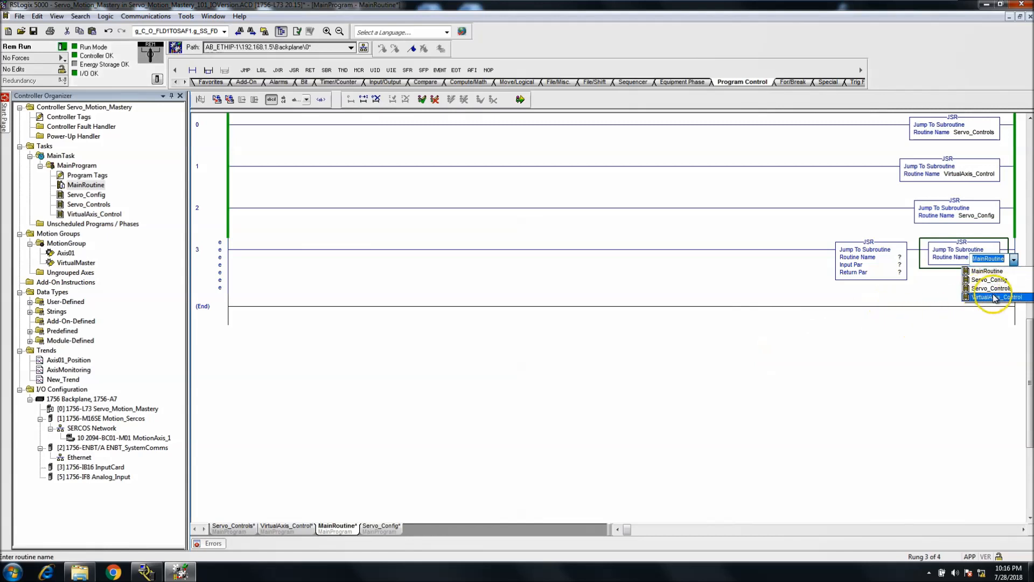
mouse_move(995, 298)
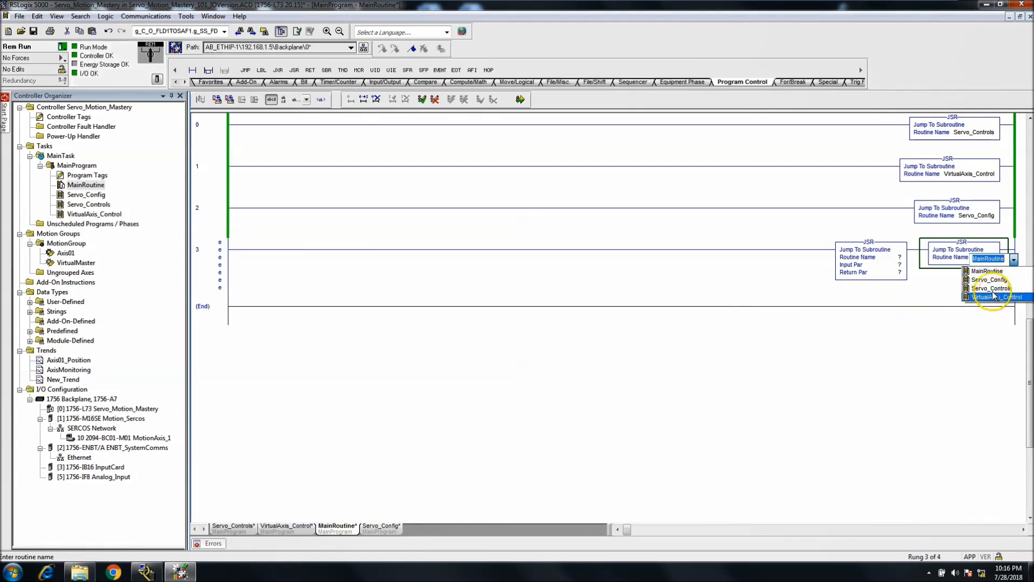
mouse_move(989, 289)
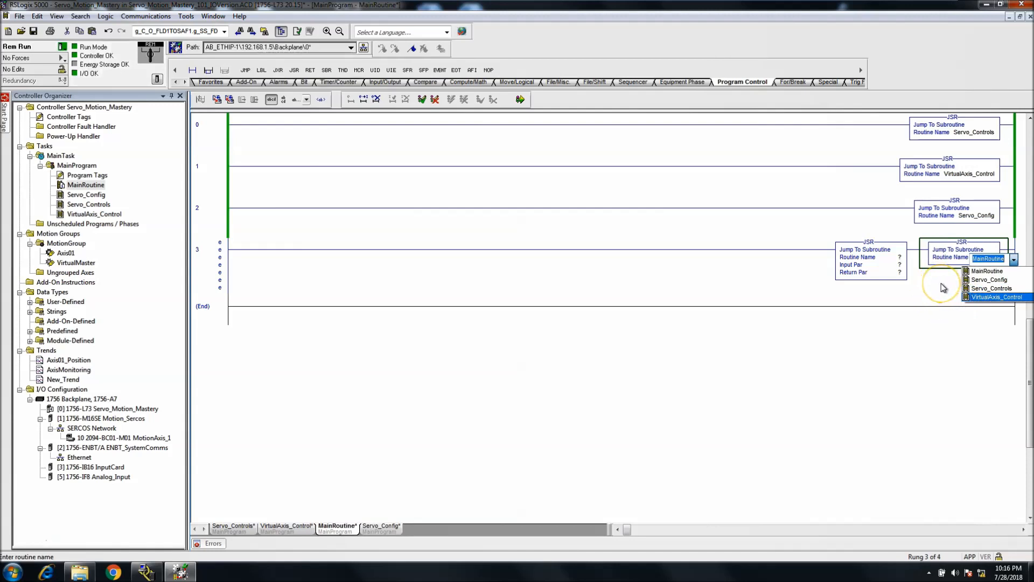
left_click(988, 270)
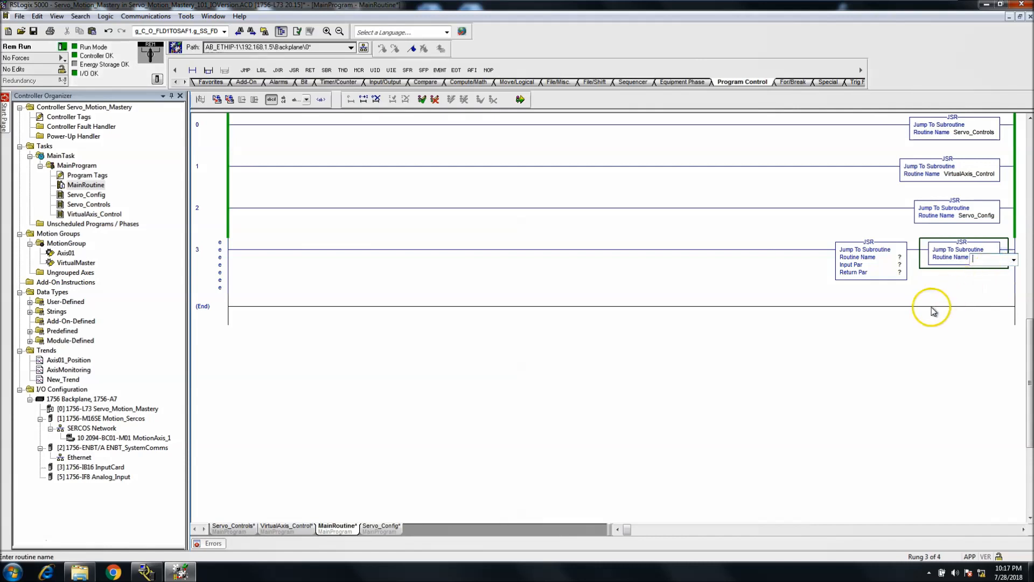
- Remove the Servo_Config JSR's parameters, leaving a single unset return parameter
left_click(870, 256)
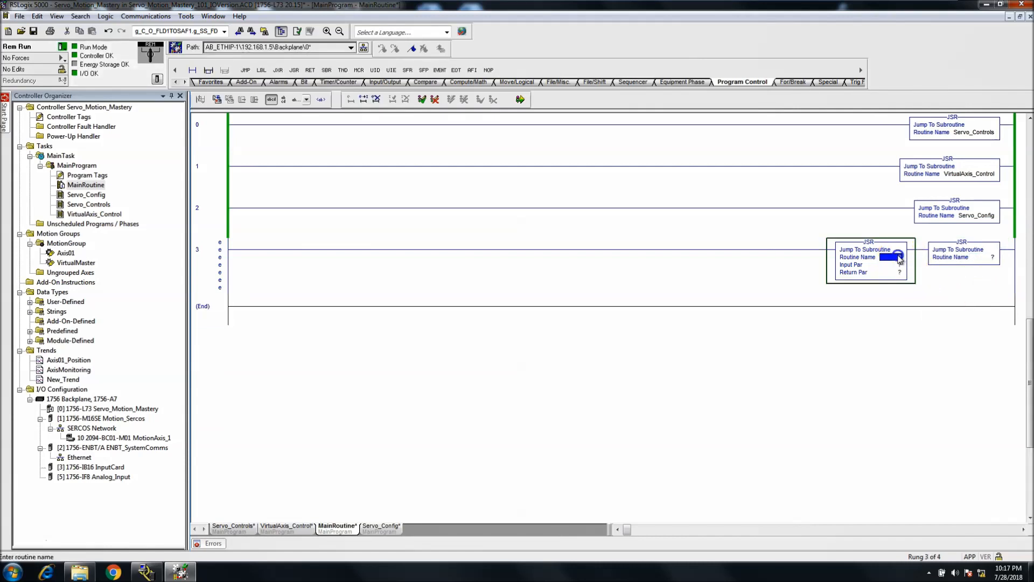
left_click(911, 259)
type("Servo_Config")
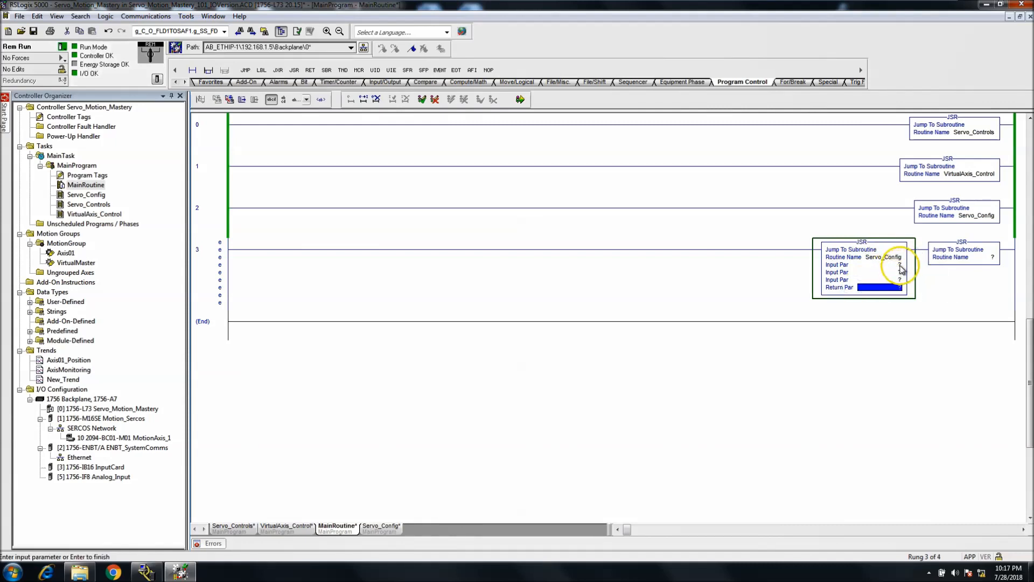
mouse_move(886, 265)
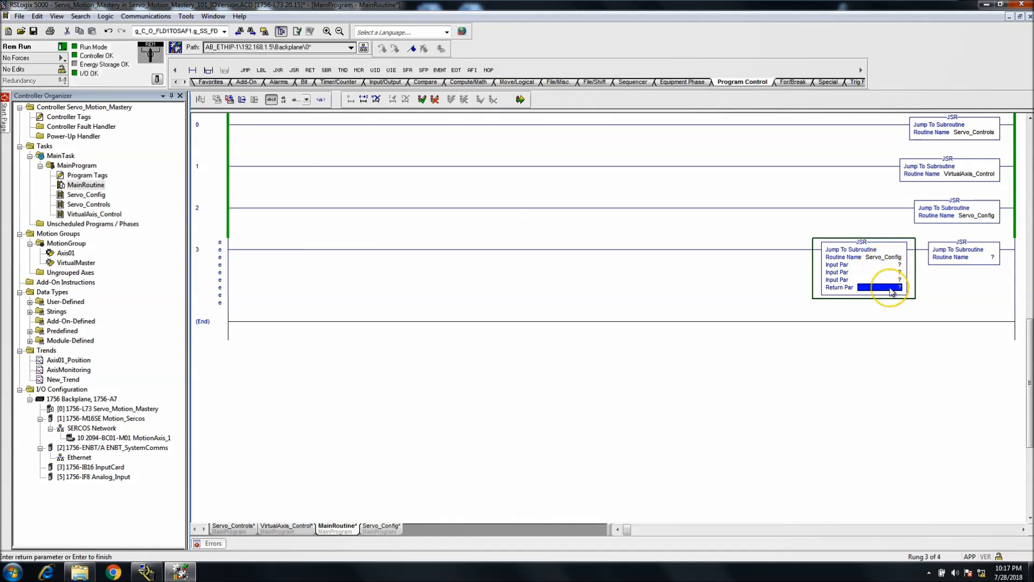
left_click(883, 287)
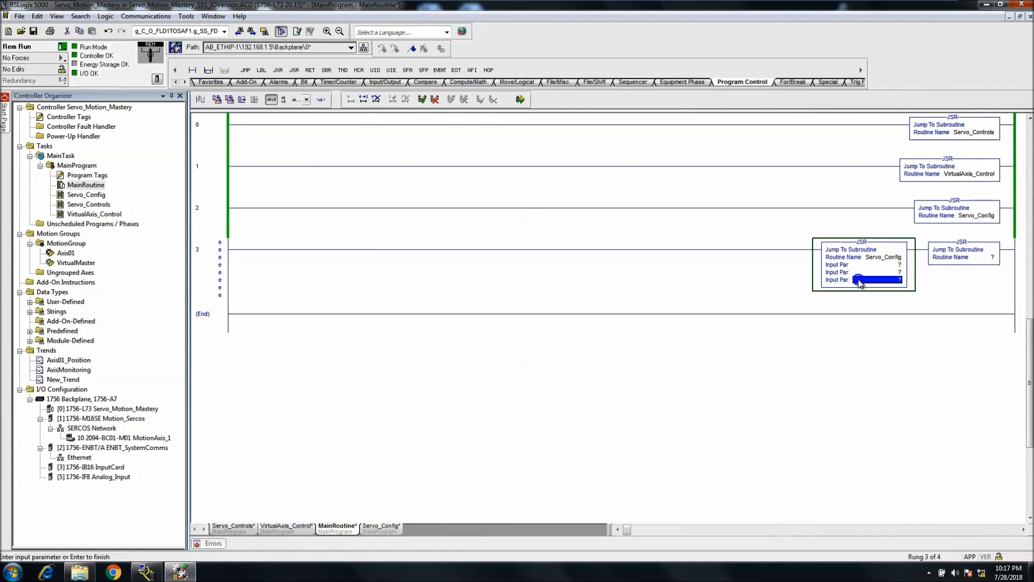
left_click(861, 280)
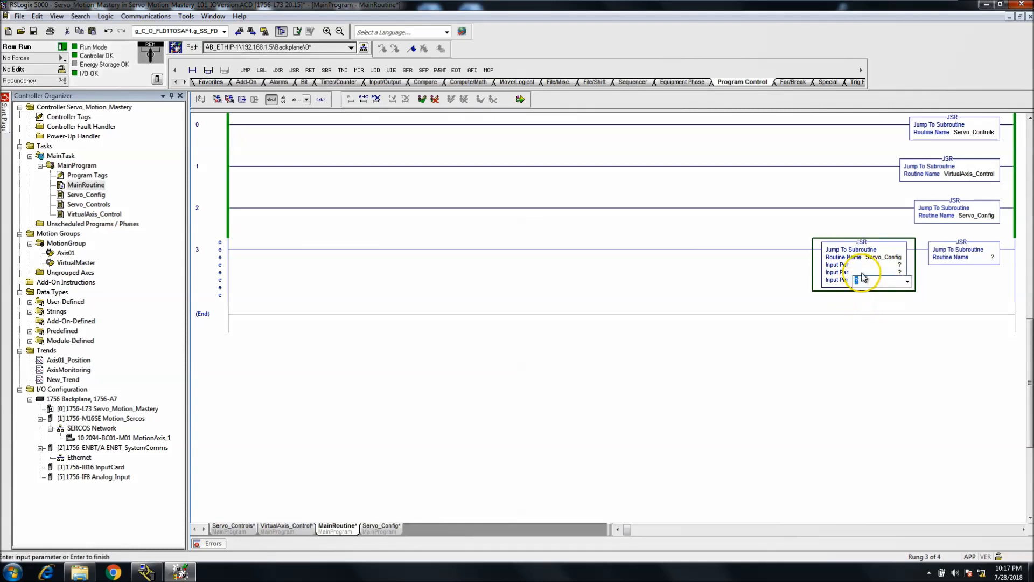
left_click(862, 279)
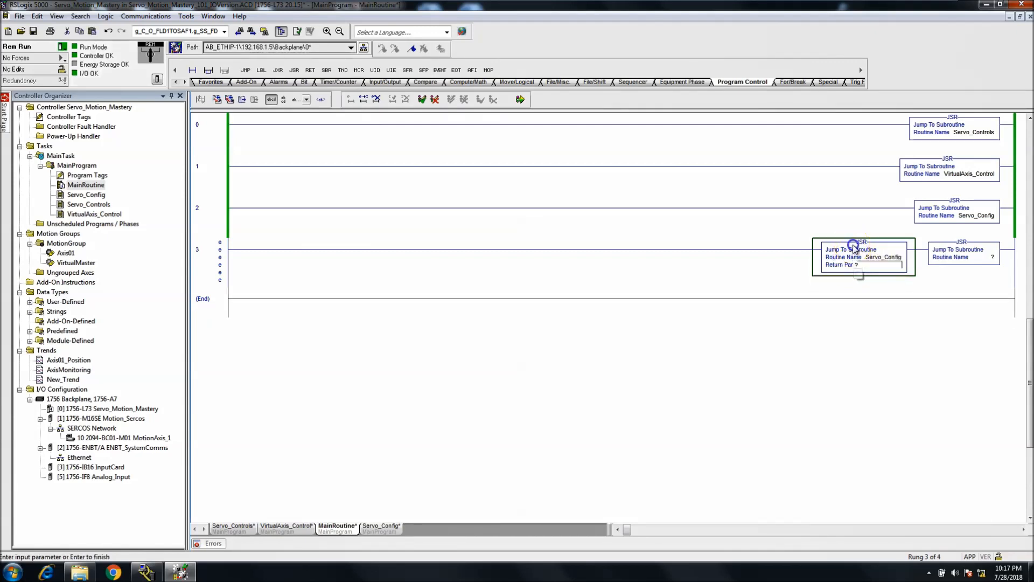
- Delete the Servo_Config JSR from rung 3 and cancel the ASCII rung text editor
left_click(884, 257)
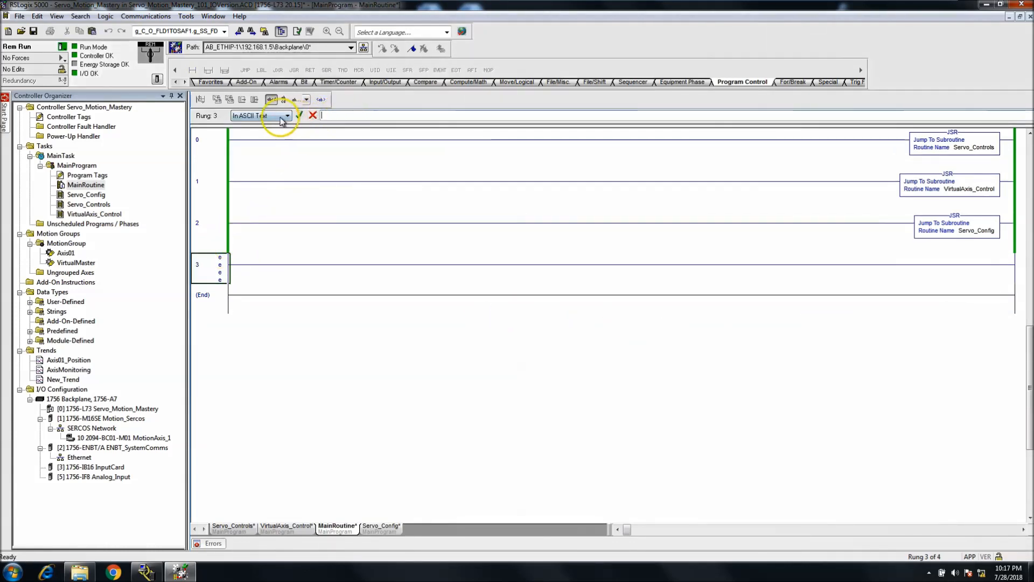
left_click(287, 115)
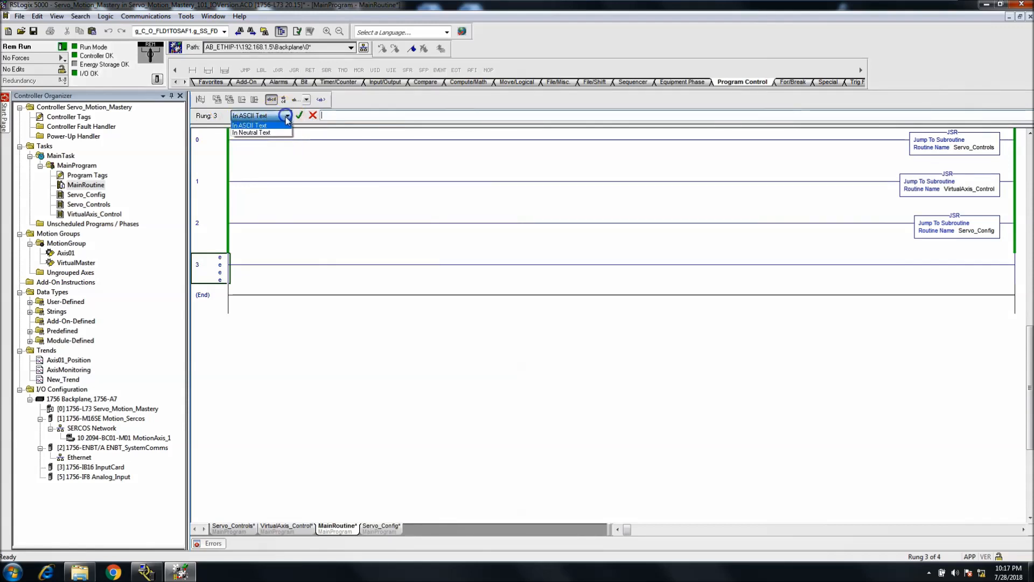
left_click(252, 133)
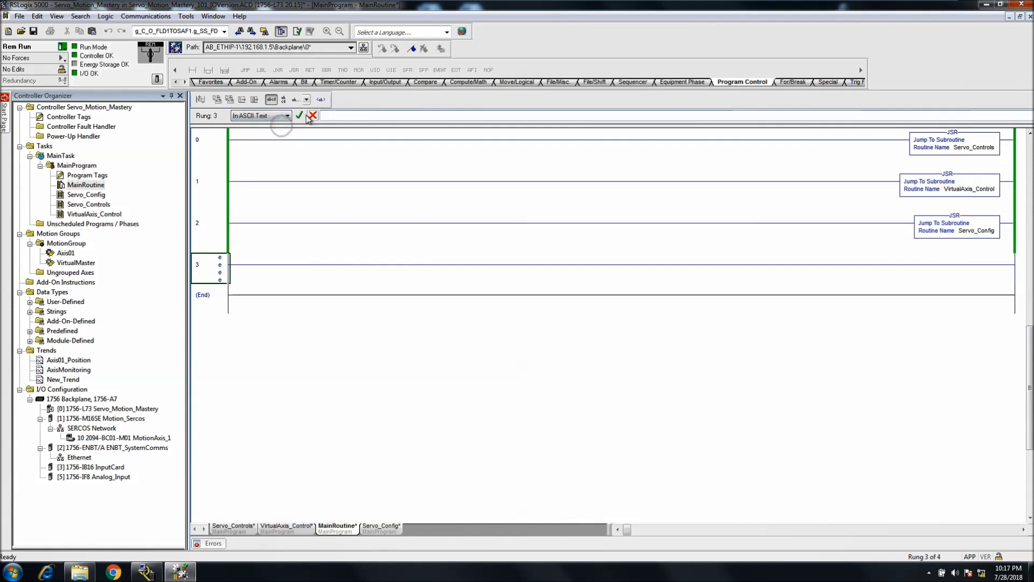
left_click(339, 115)
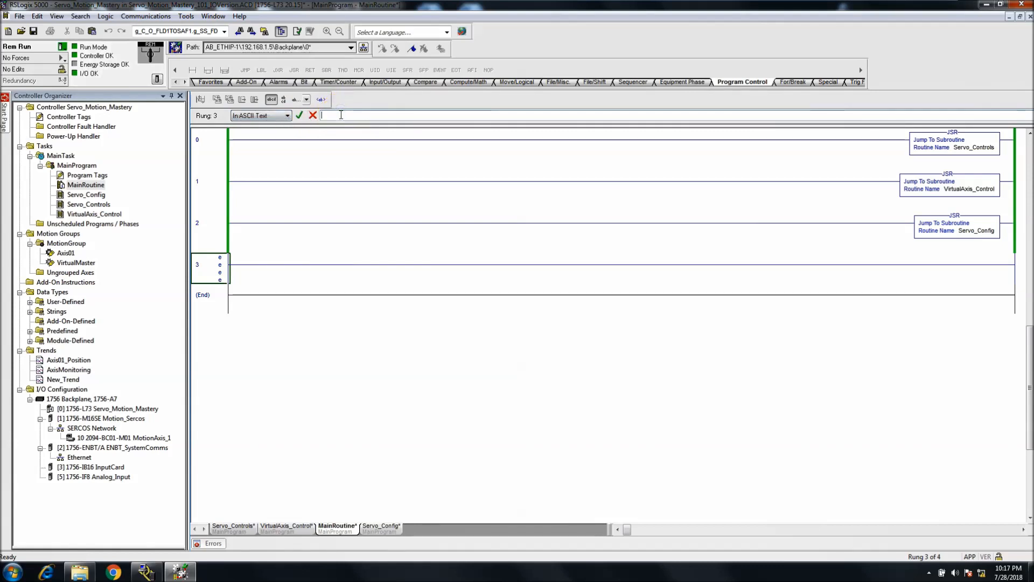
type("i")
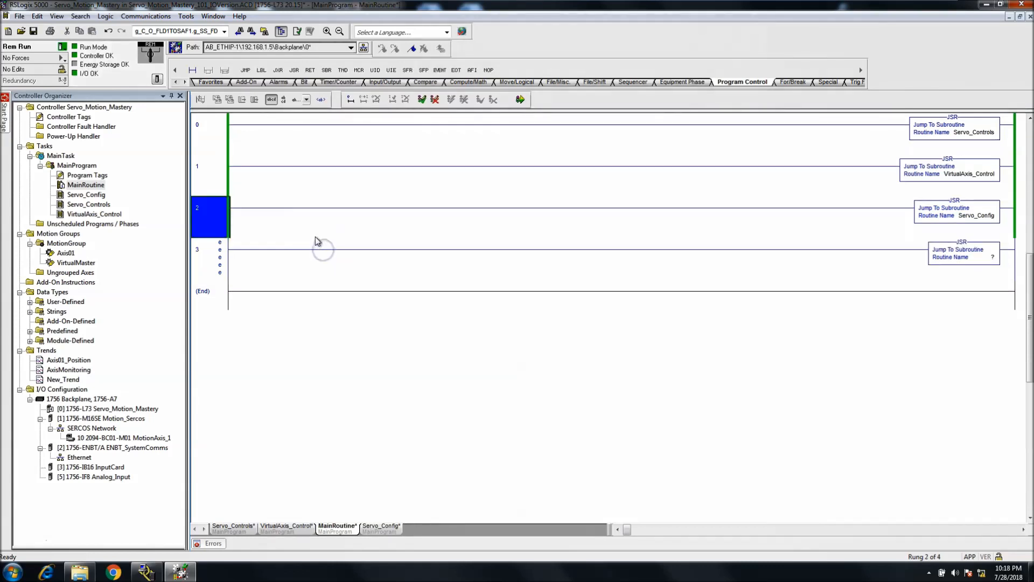
mouse_move(211, 264)
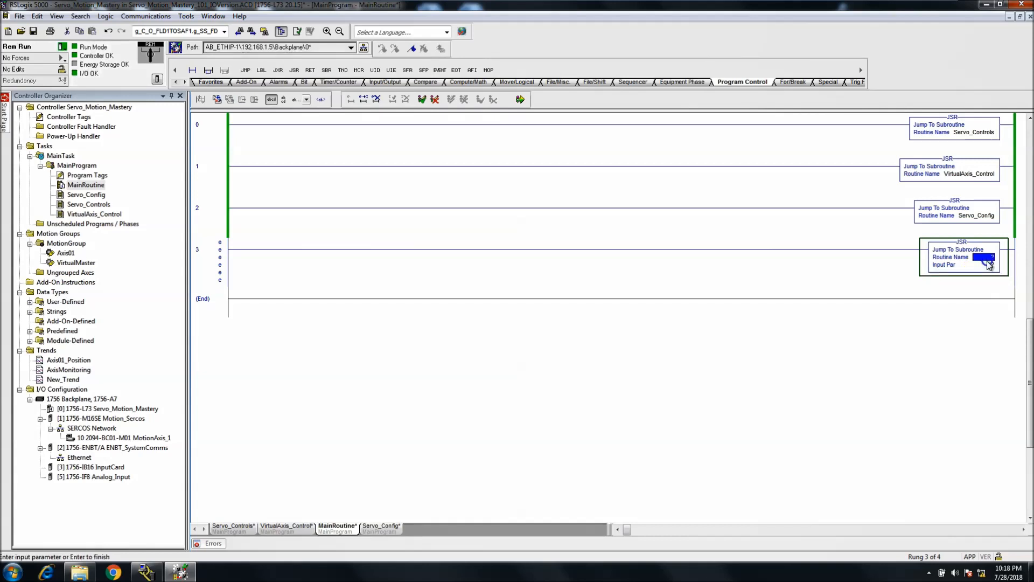
- Remove the JSR's input parameter and set its routine name to Servo_Config
left_click(967, 265)
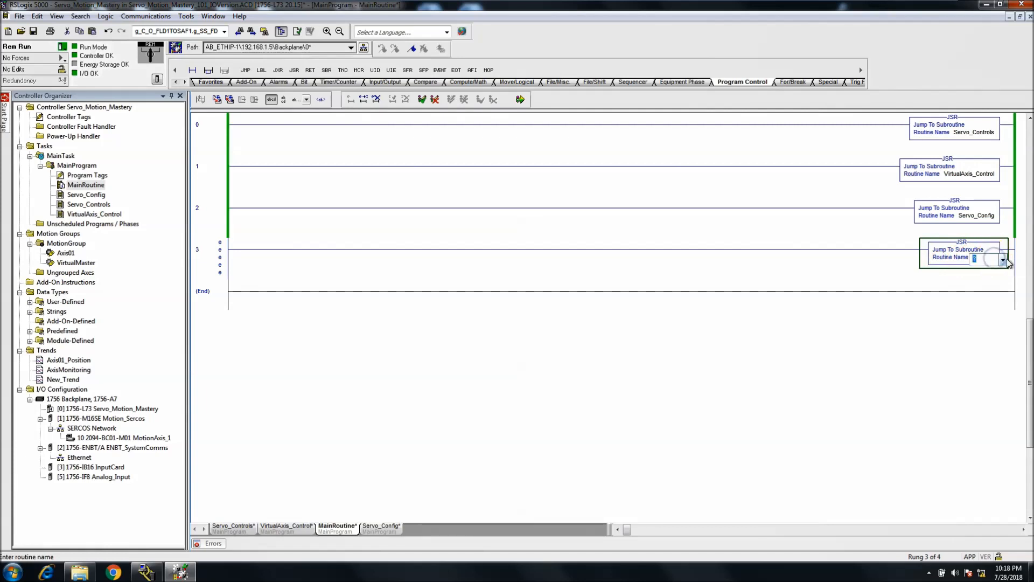
left_click(1003, 257)
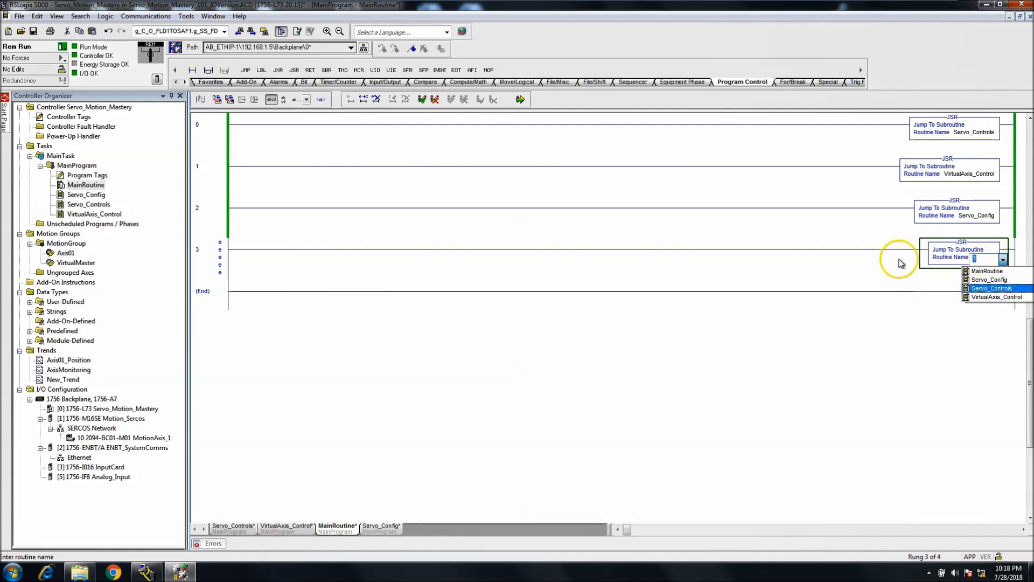
left_click(990, 279)
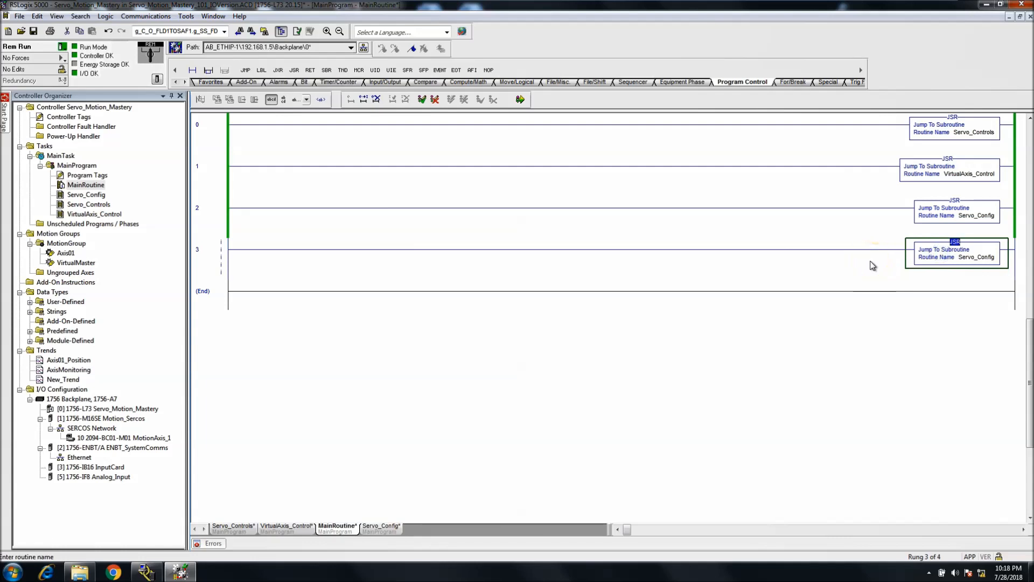
mouse_move(874, 267)
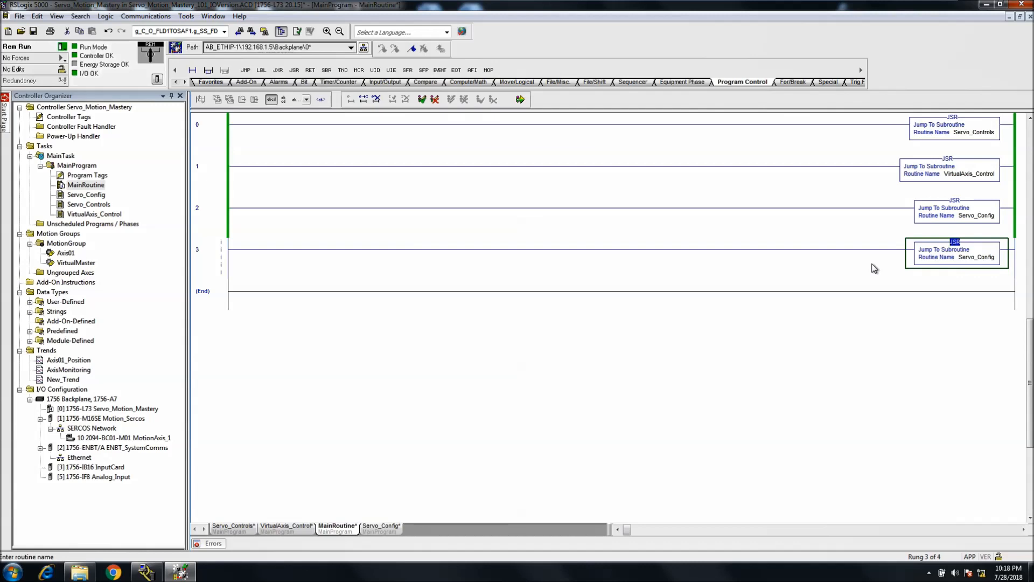
mouse_move(909, 268)
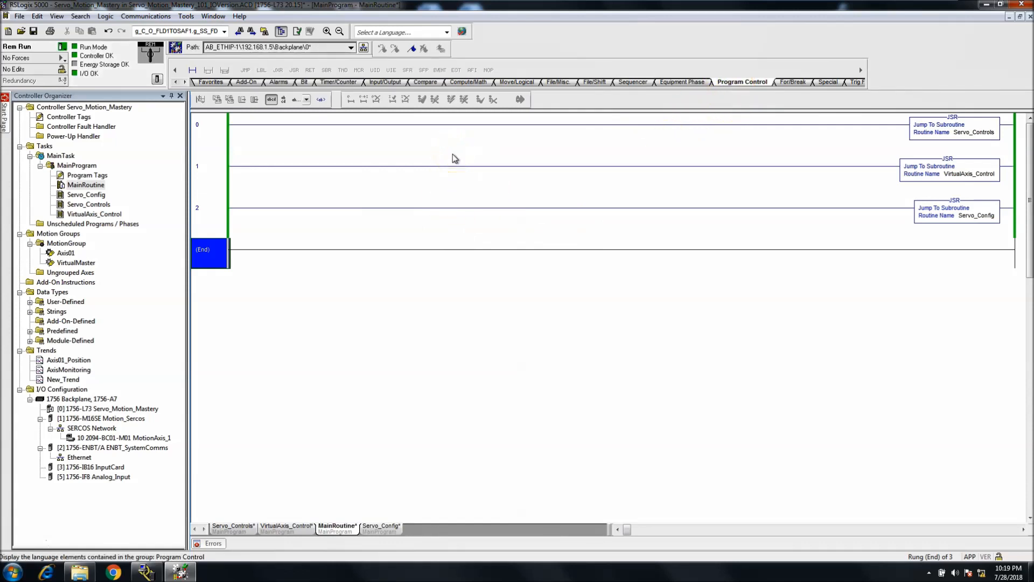
mouse_move(454, 162)
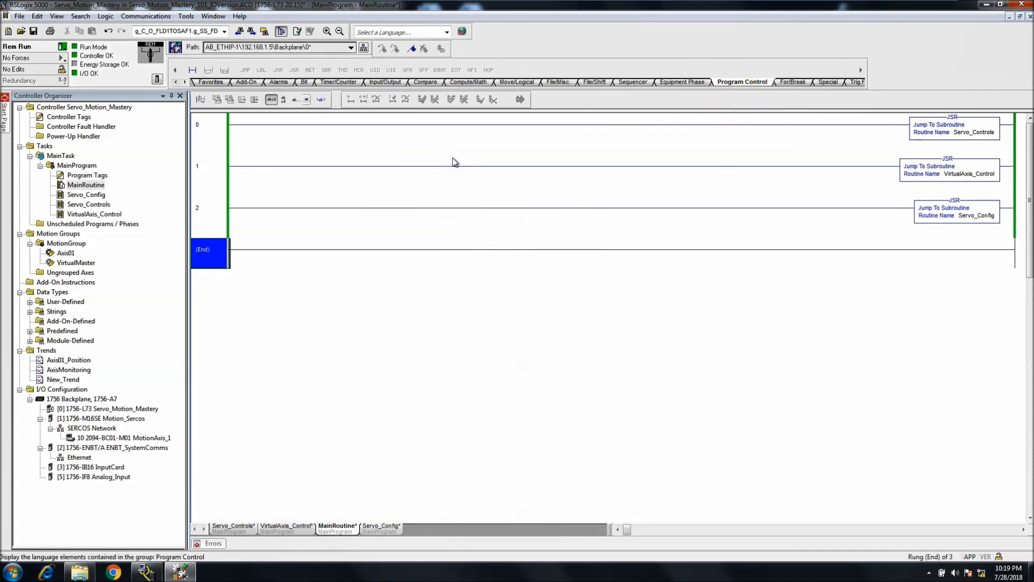
mouse_move(454, 165)
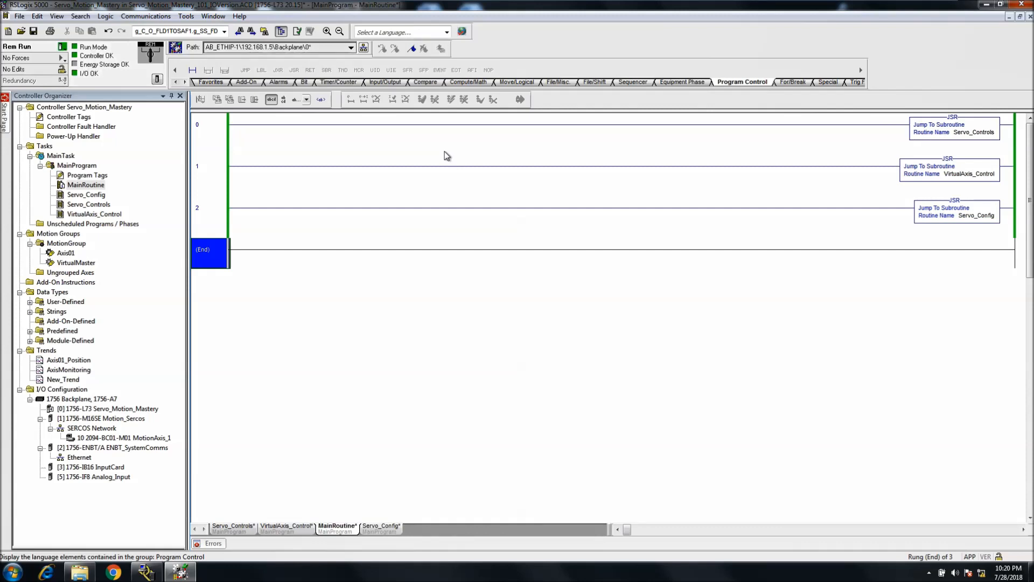
mouse_move(452, 157)
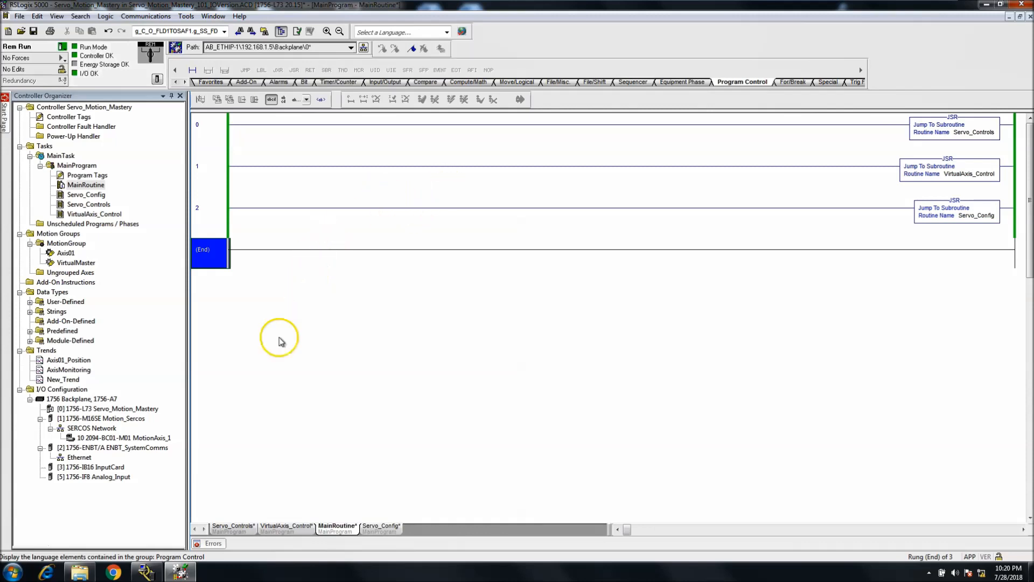
mouse_move(204, 423)
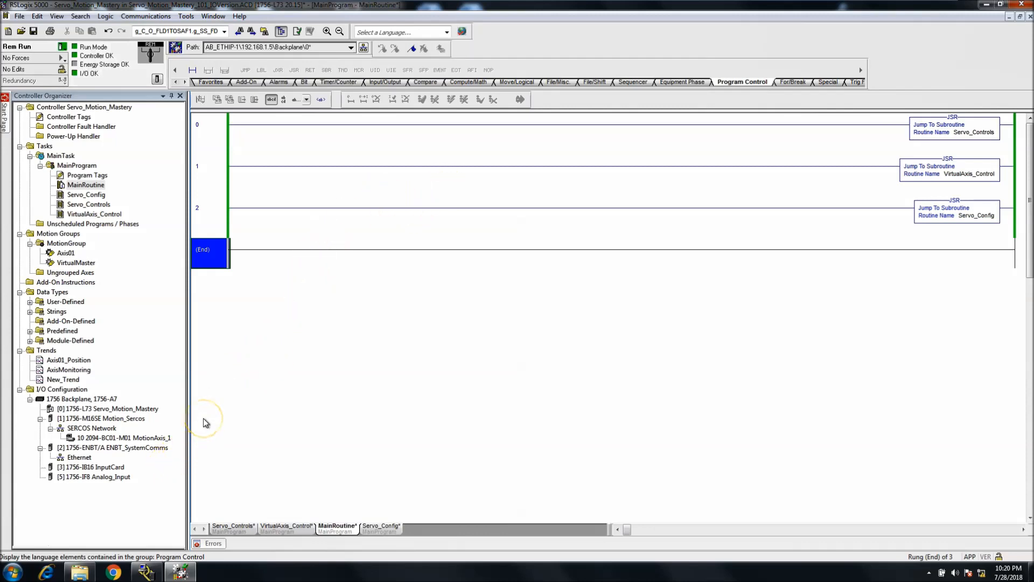
mouse_move(193, 430)
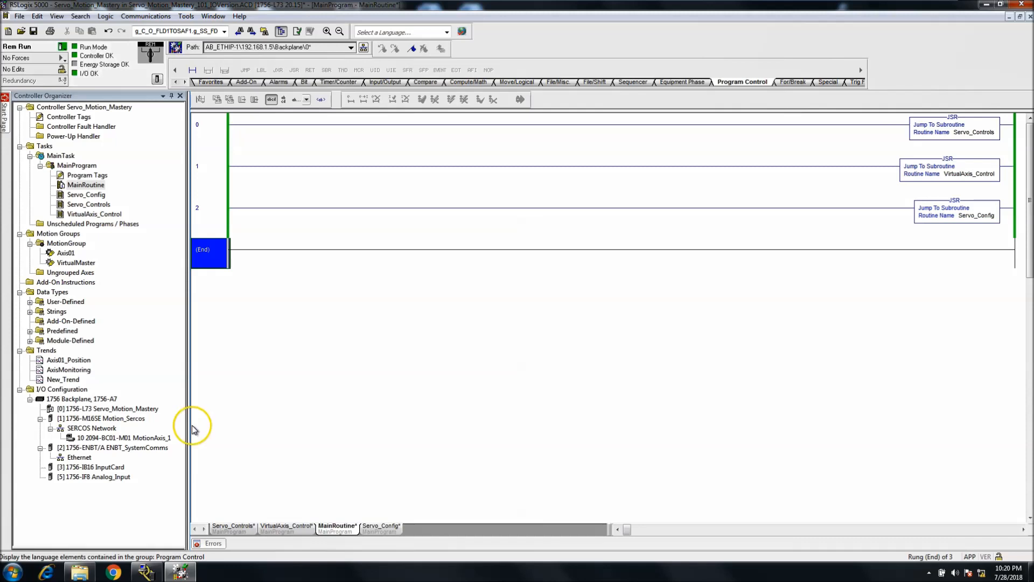